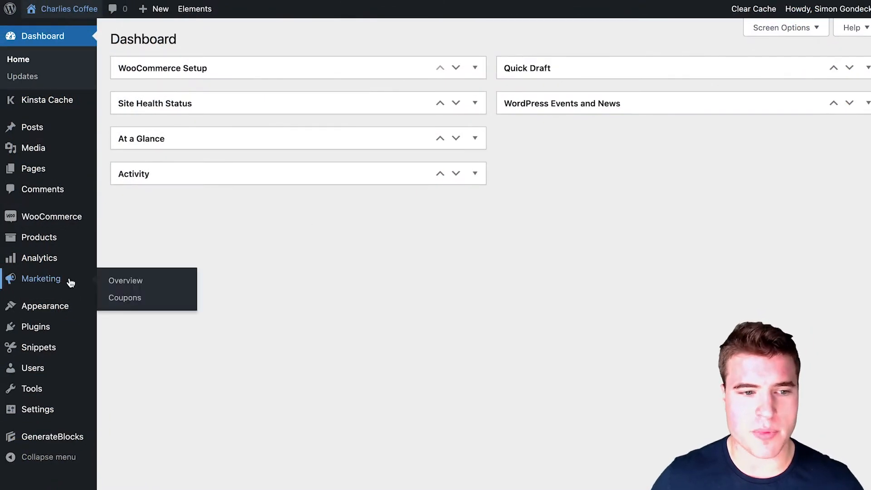
Step: Start a new coupon coded bf2021 and make it a percentage discount
click(126, 297)
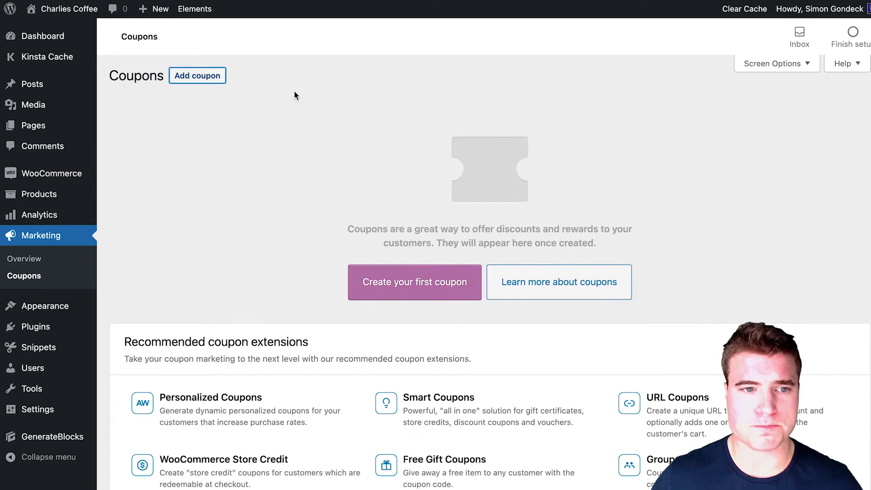
click(197, 75)
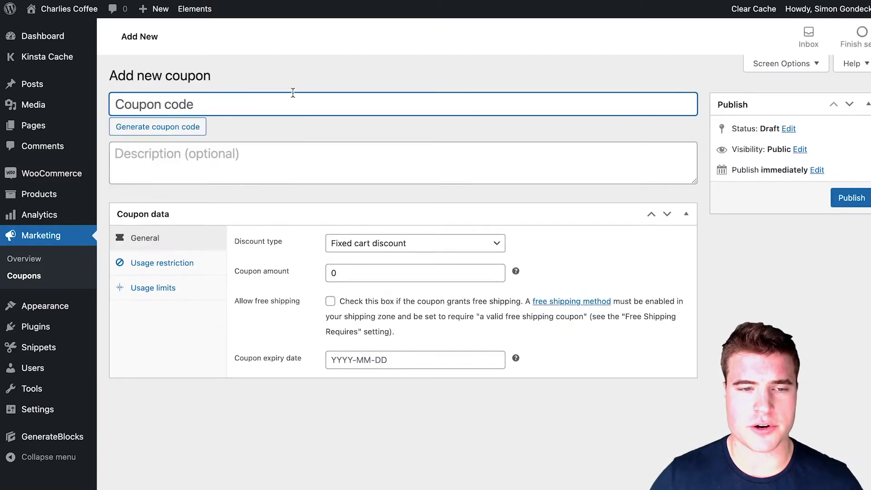
text(bf2021)
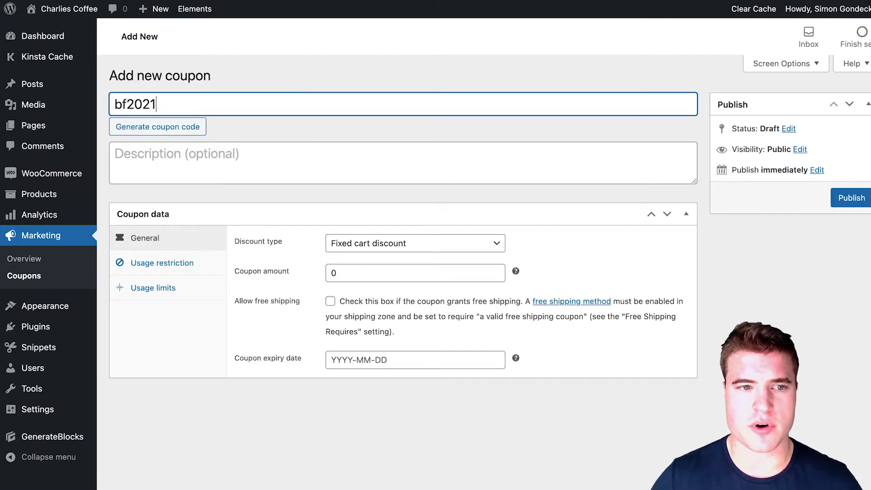
click(415, 243)
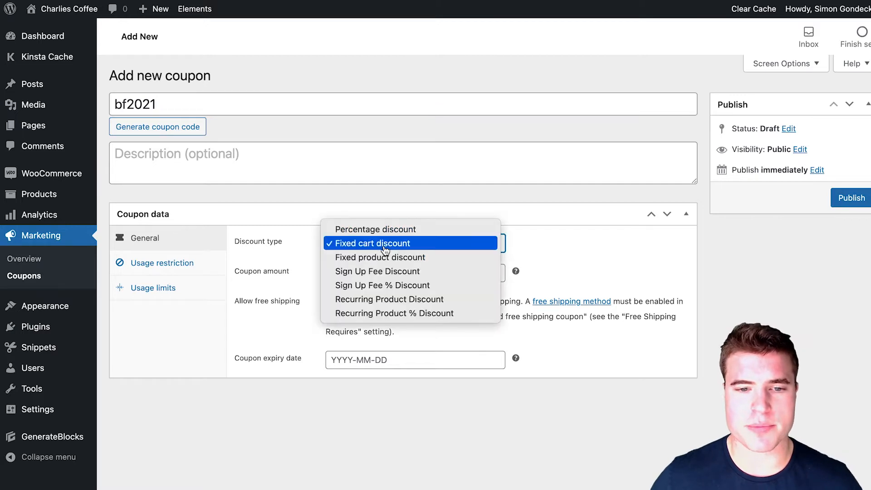
mouse_move(375, 228)
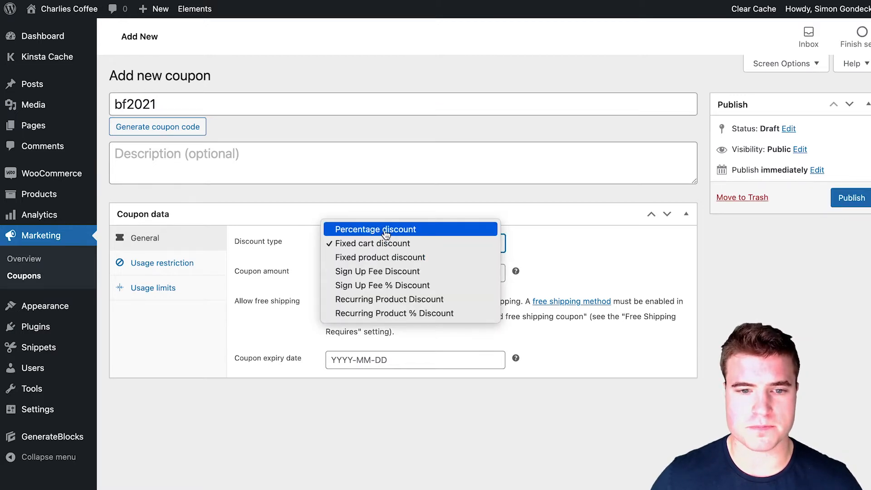
click(374, 229)
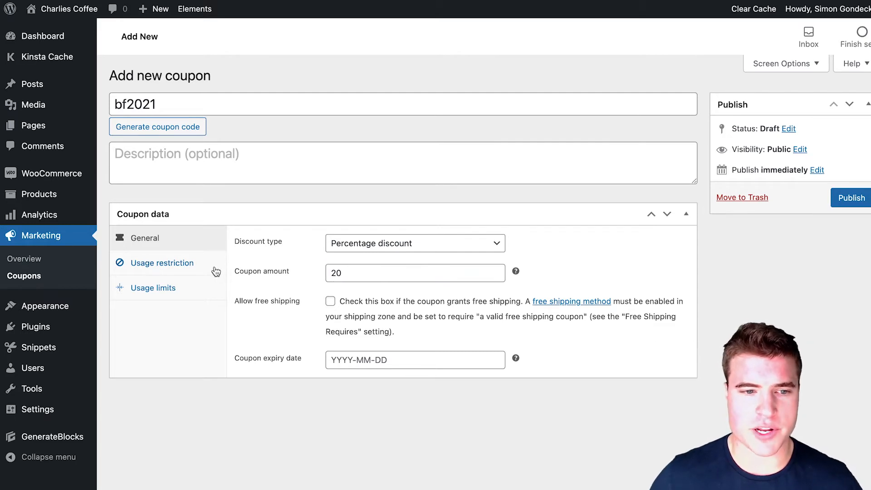
Step: Enter the coupon values 50 and 2021-11-26, then publish bf2021
click(164, 262)
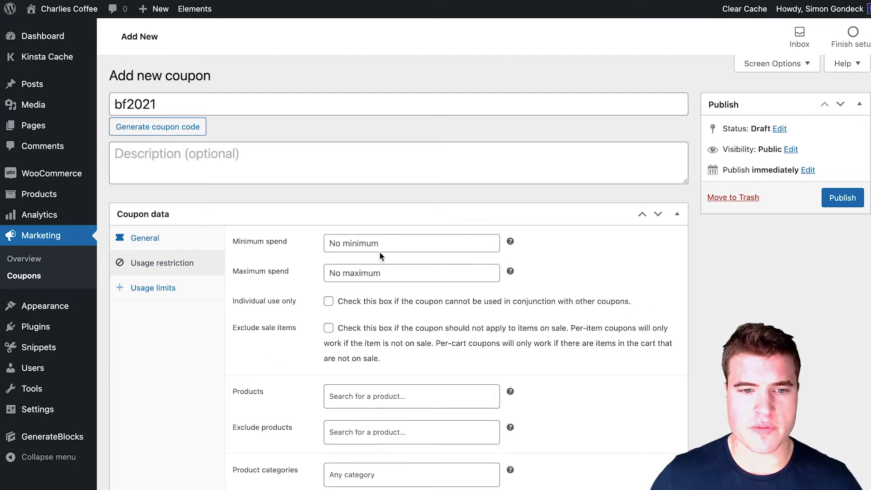
text(50)
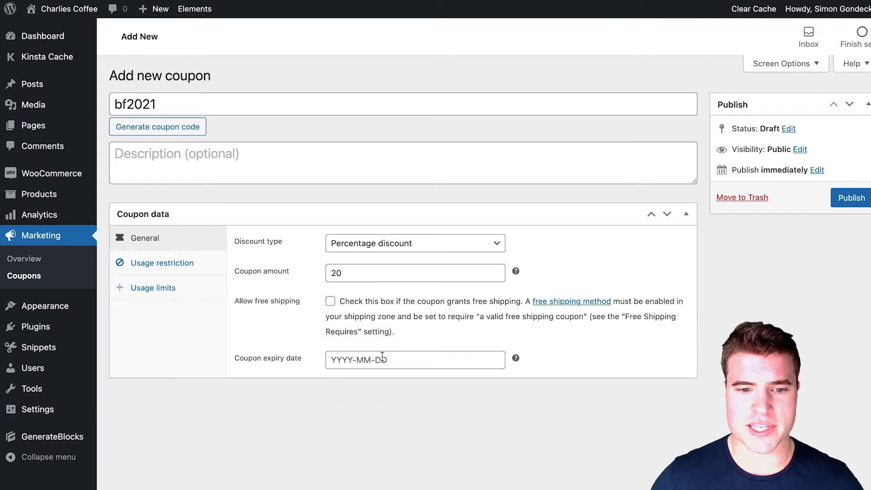
text(2021-11-26)
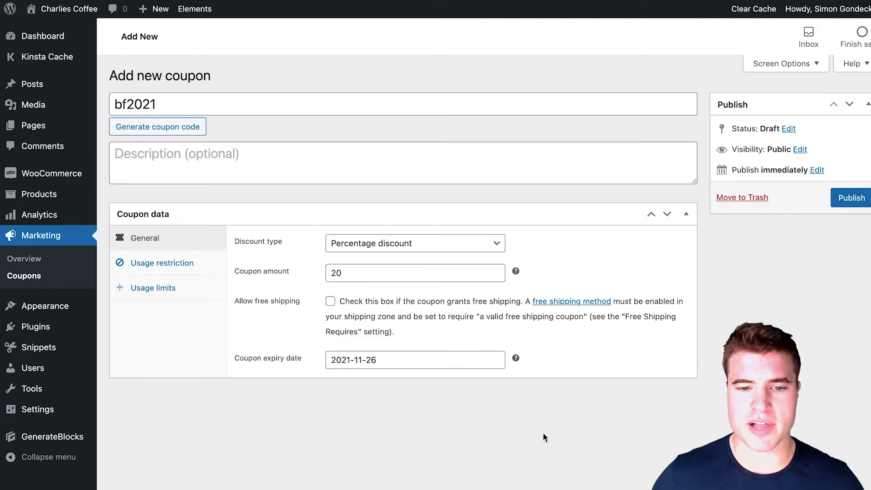
click(414, 359)
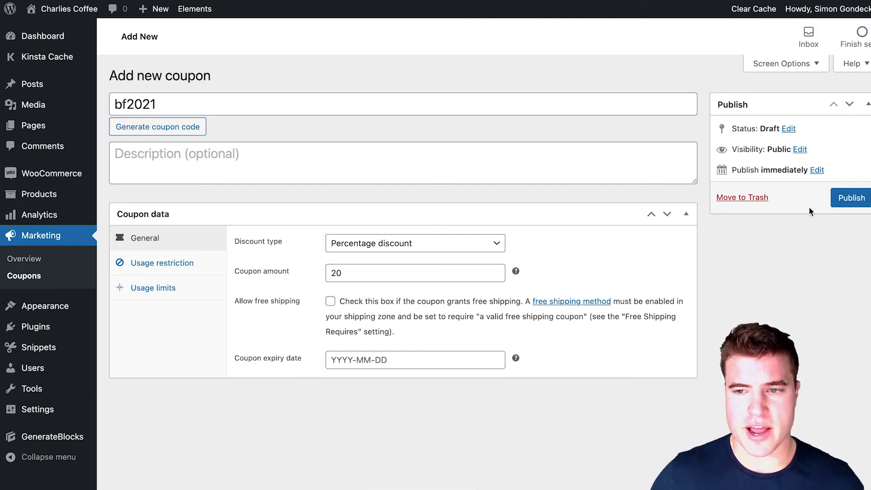
click(851, 197)
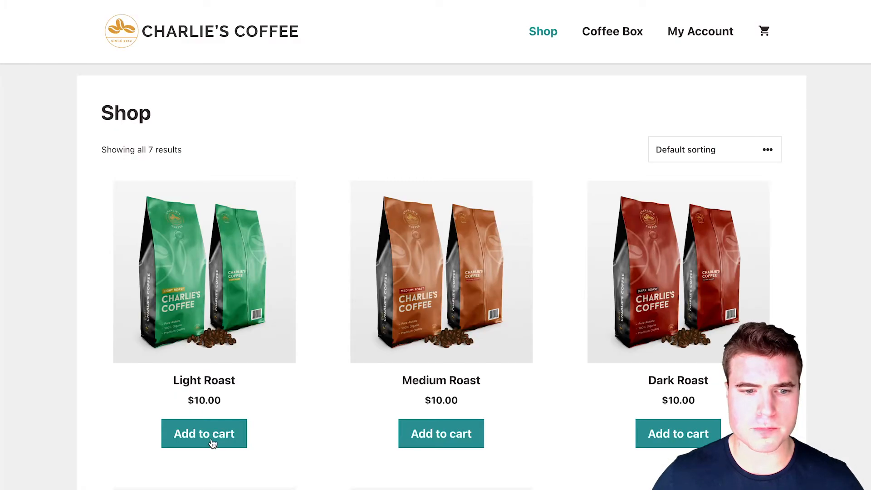
Step: Add Medium Roast and the other coffees to the cart and view the $50 cart
click(204, 433)
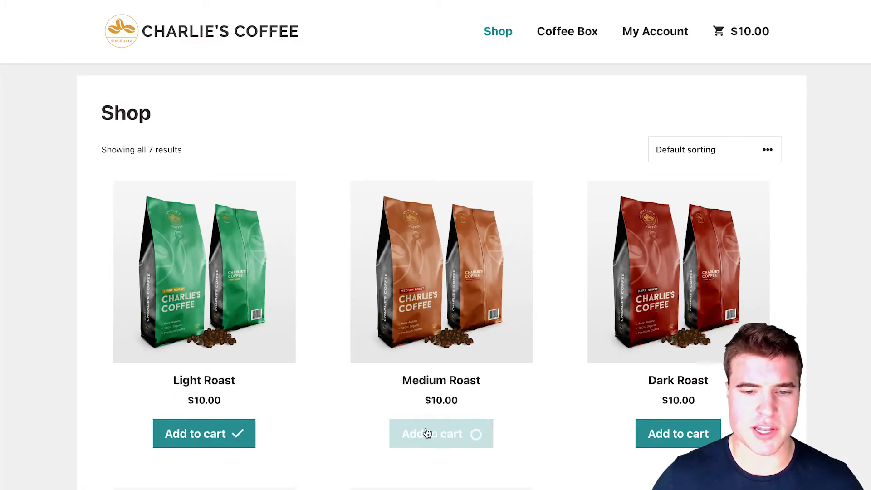
scroll(down, 3)
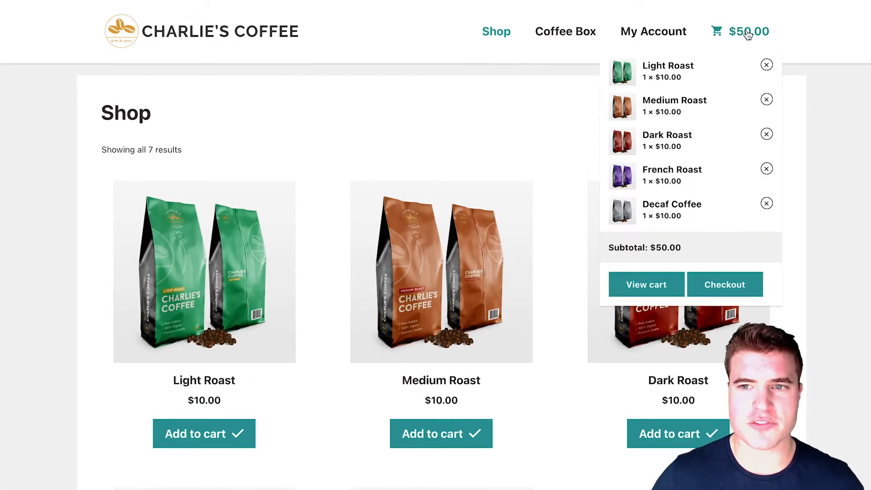
click(646, 284)
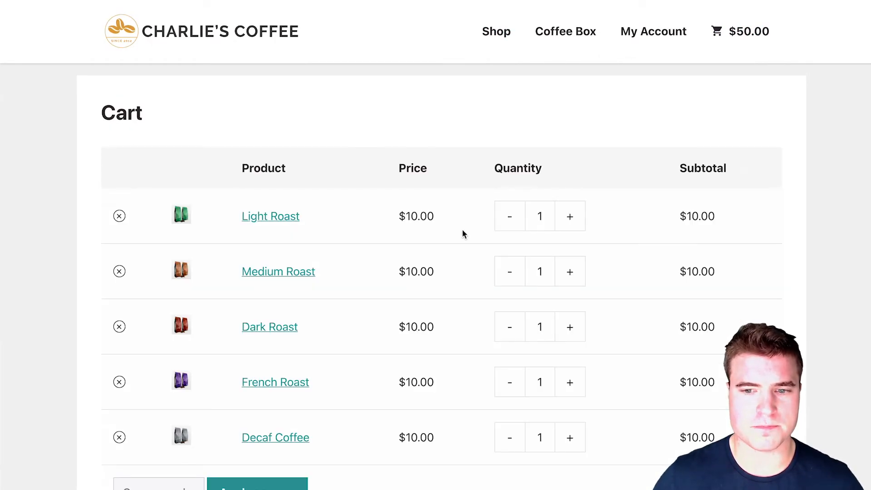
scroll(down, 3)
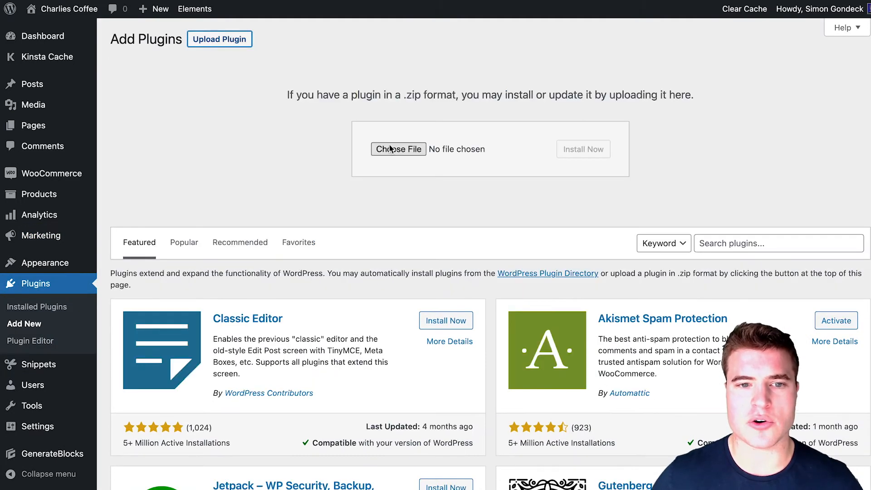
Step: Upload, install and activate the Smart Coupons zip, then go to the coupons list
click(399, 149)
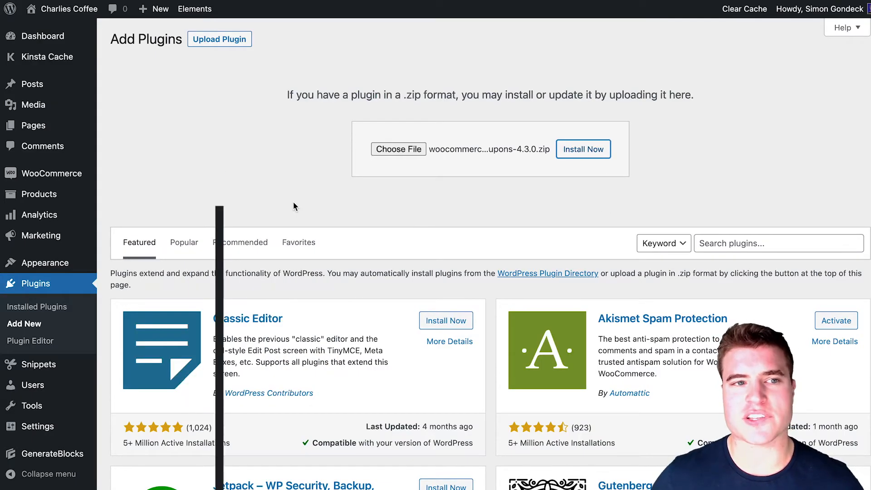
click(583, 149)
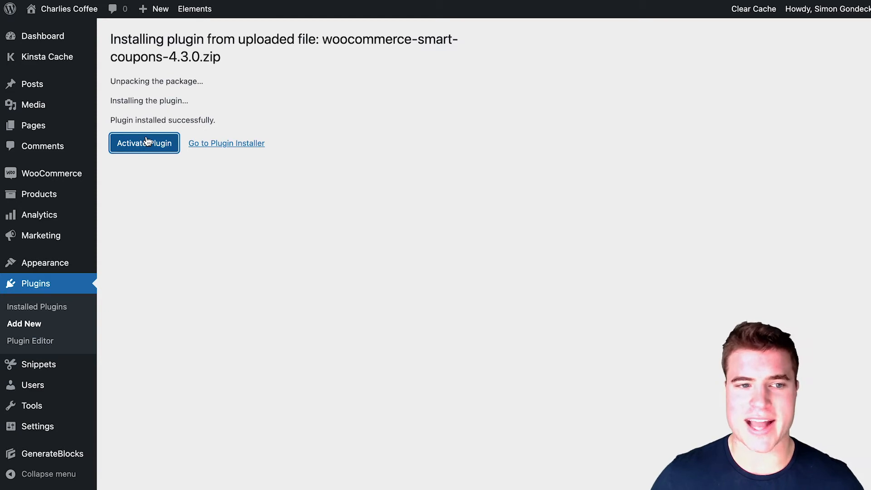
click(143, 143)
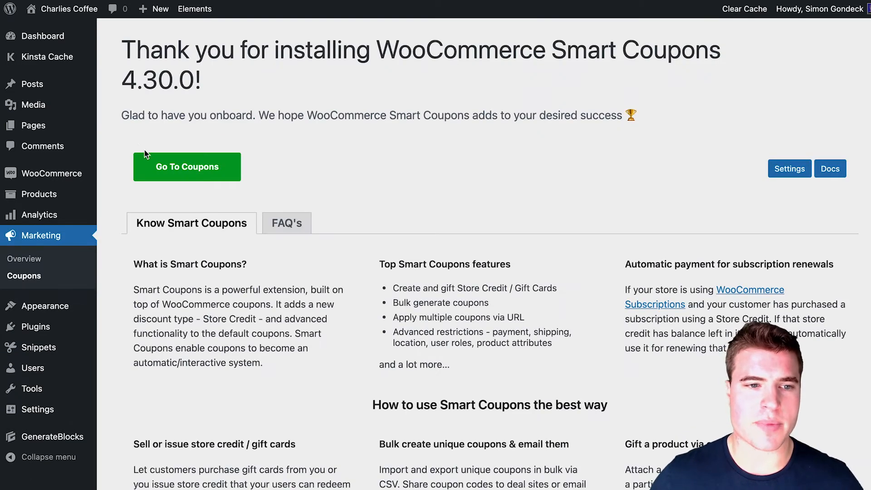
click(188, 167)
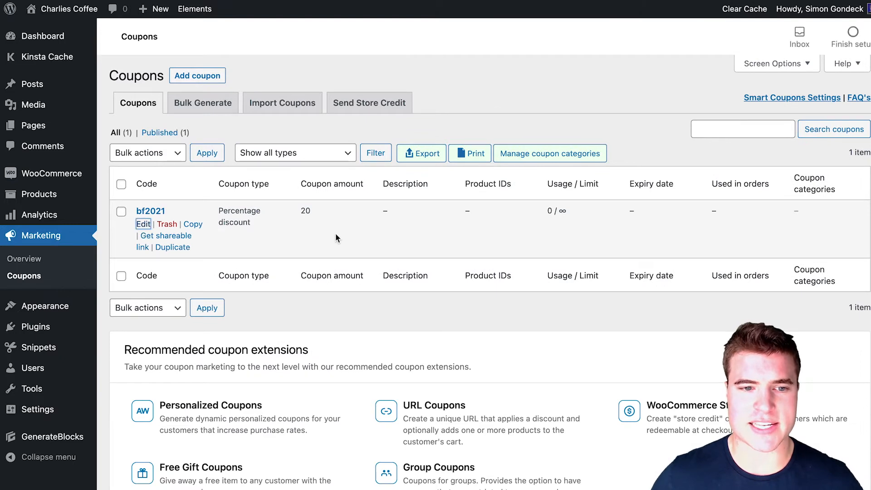
Step: Edit coupon bf2021 and tick its Auto apply? checkbox
click(143, 224)
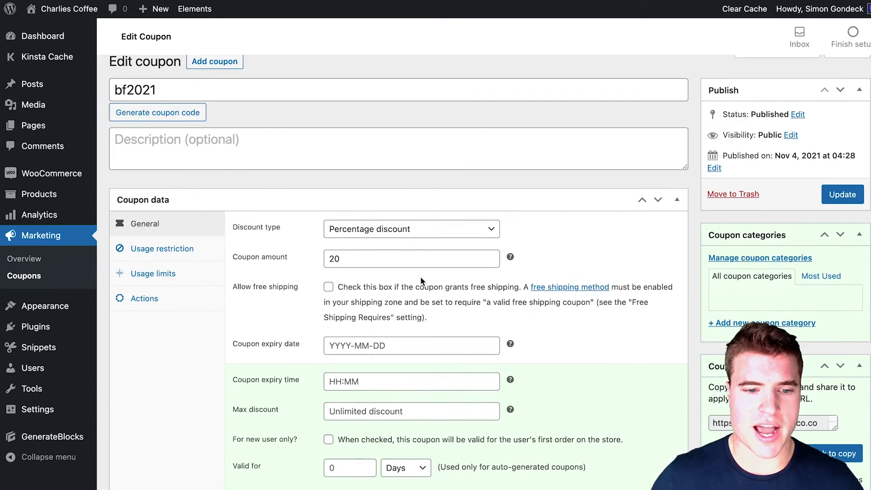
scroll(down, 3)
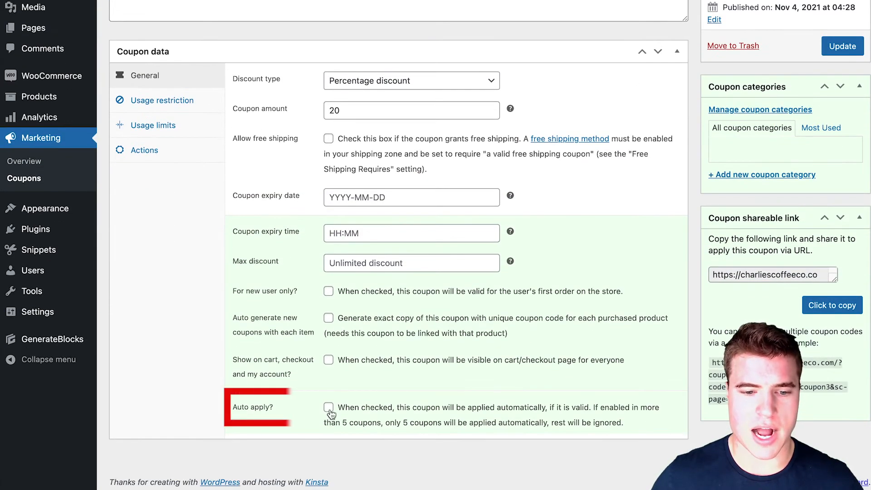
click(329, 408)
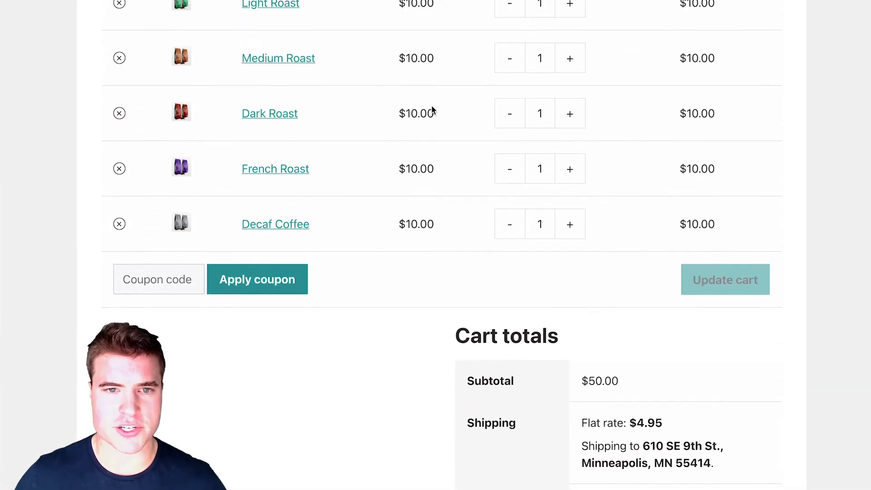
Step: Review the cart with bf2021 auto-applied, then browse the shop to the Coffee Grinder
click(257, 279)
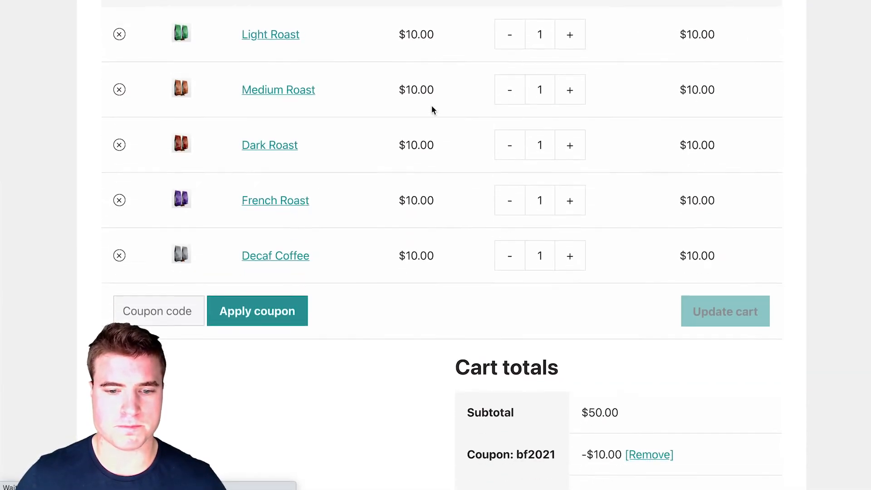
scroll(down, 3)
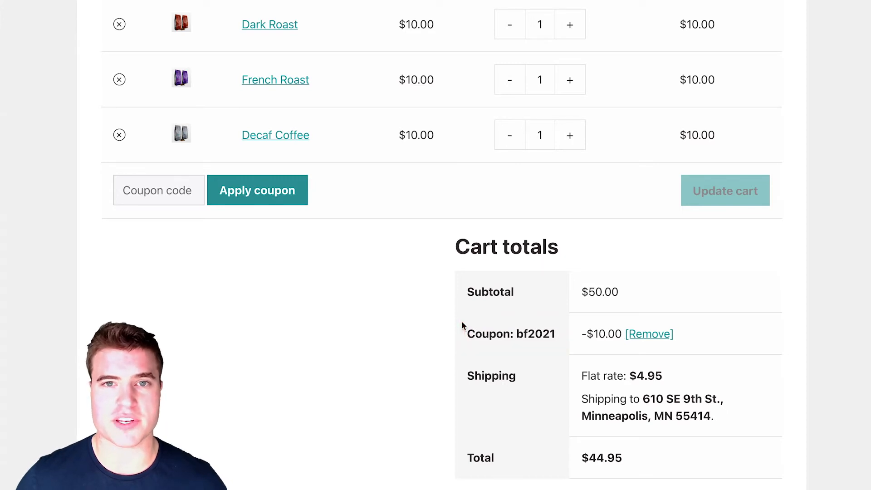
scroll(down, 3)
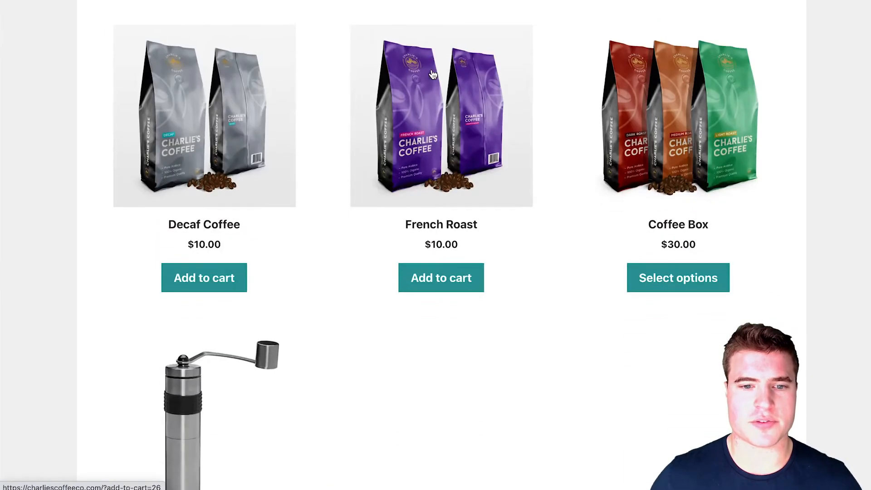
scroll(down, 3)
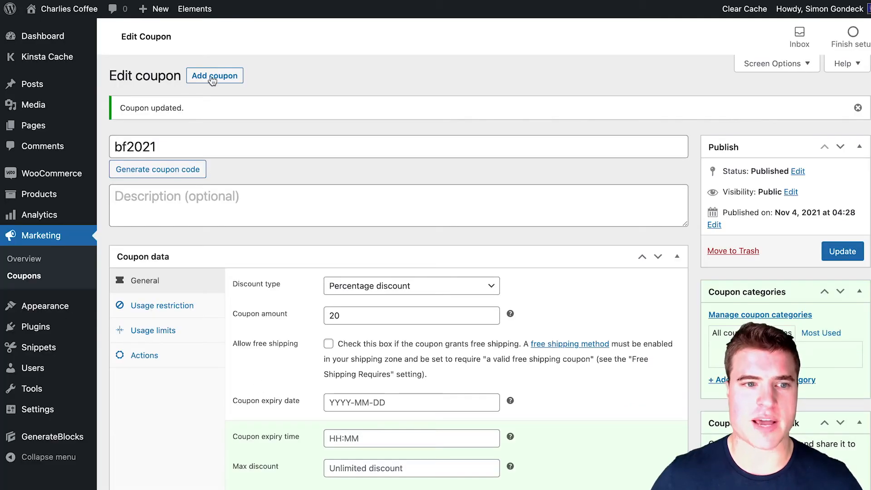
Step: Create a new coupon coded bfgrinder with Auto apply? enabled
click(215, 76)
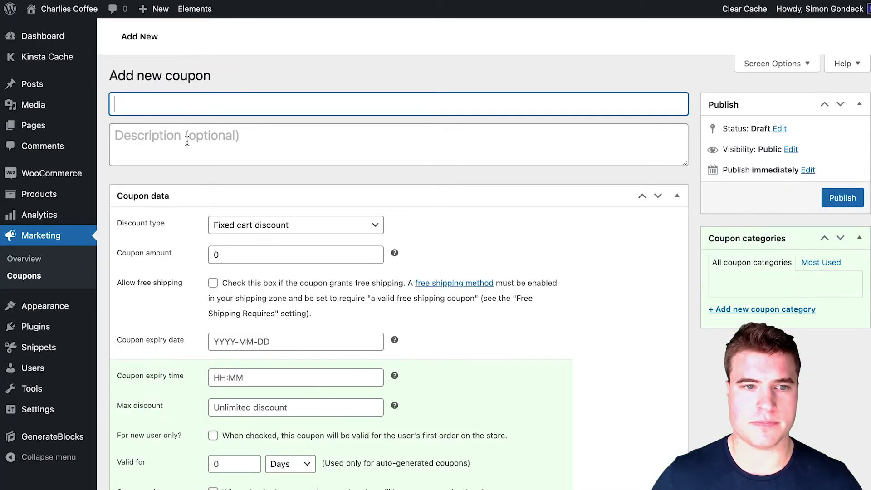
text(bf)
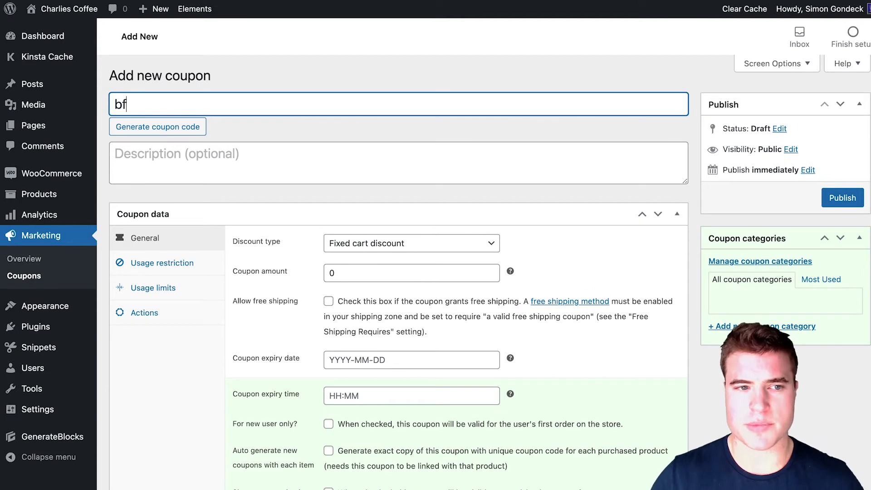
text(grinder)
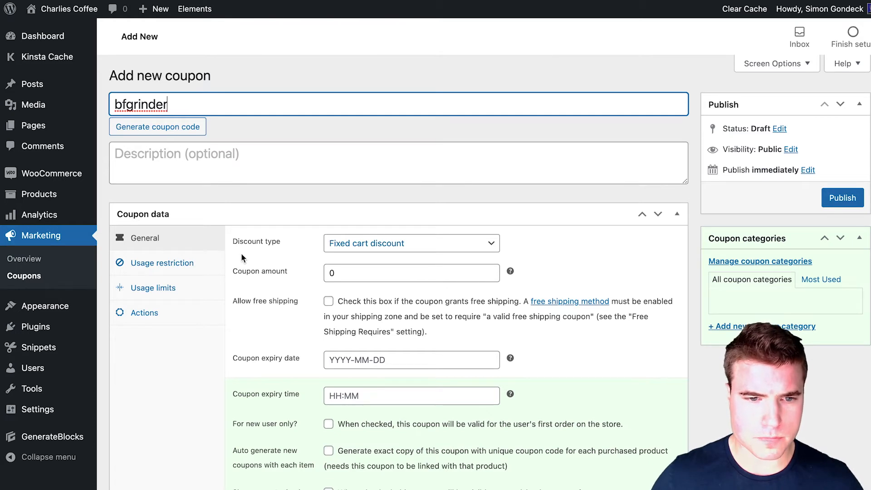
scroll(down, 3)
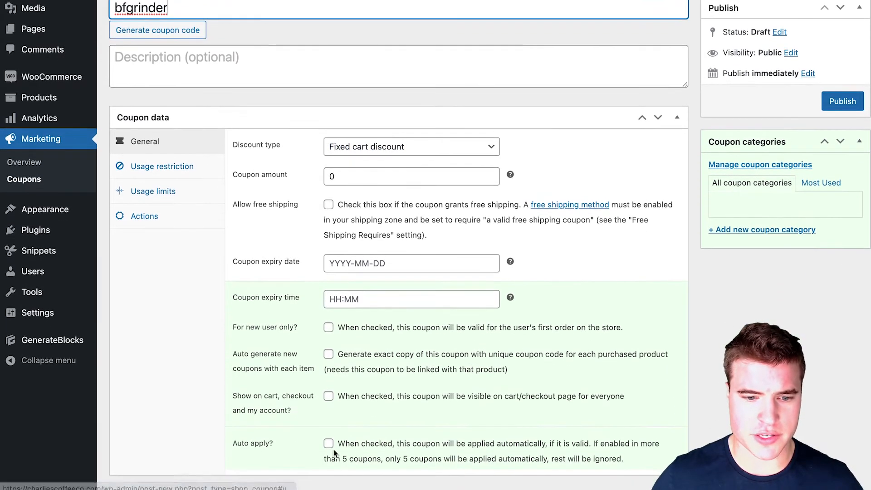
click(329, 444)
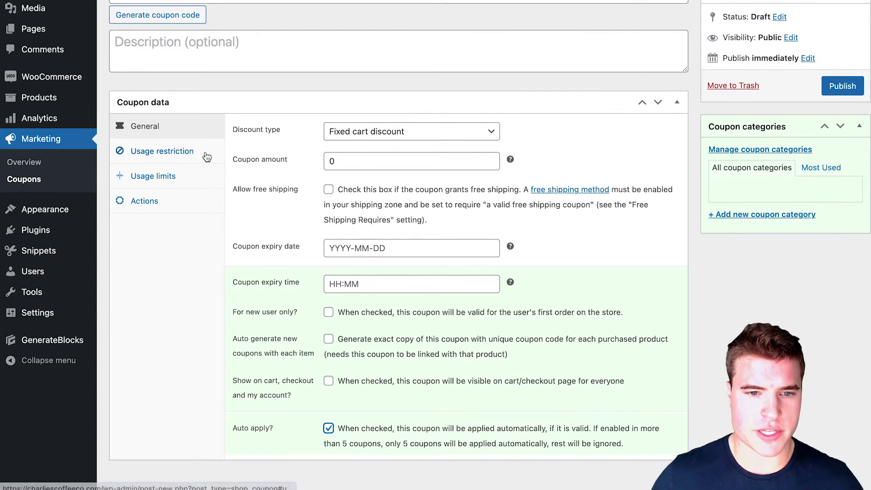
Step: Set the bfgrinder coupon's minimum spend to 100 under Usage restriction
click(161, 151)
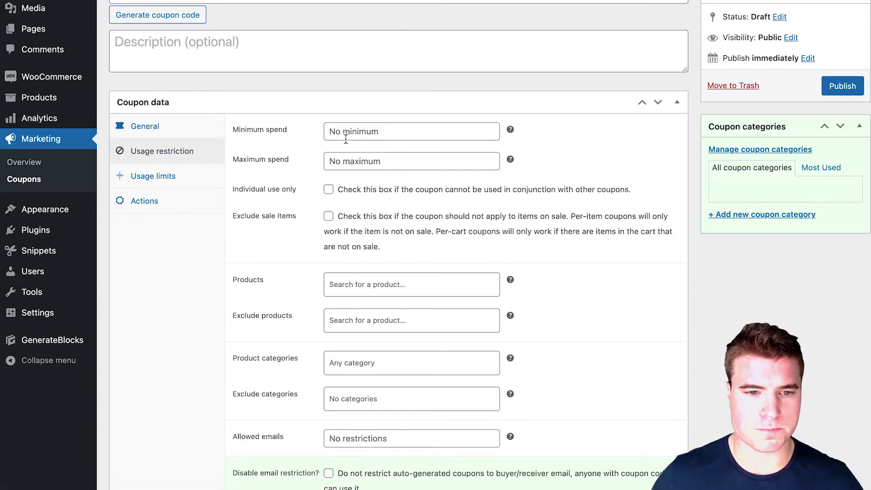
text(1)
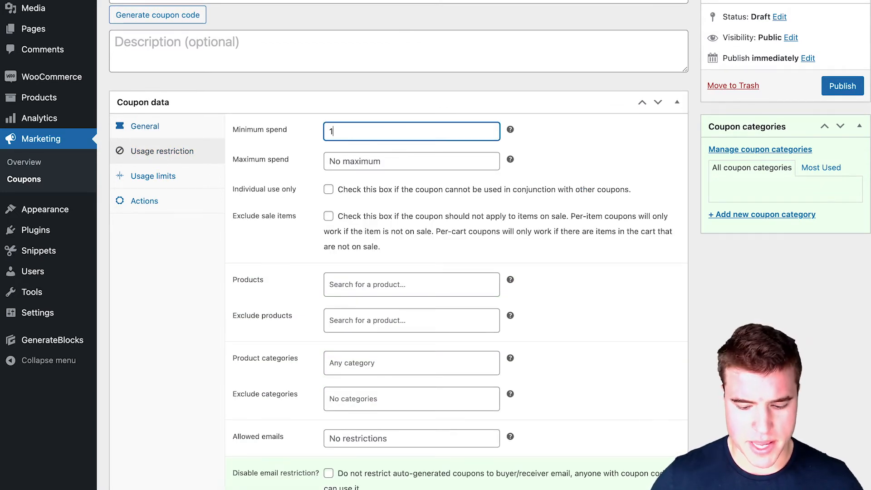
text(00)
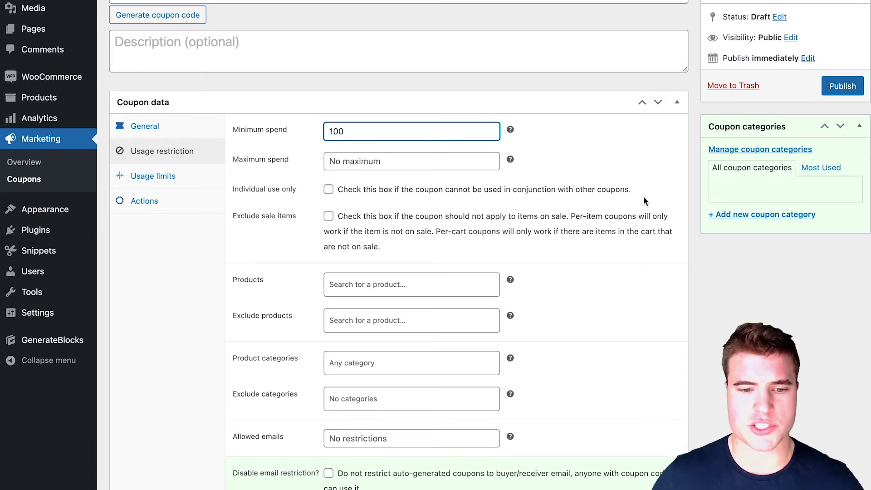
click(152, 175)
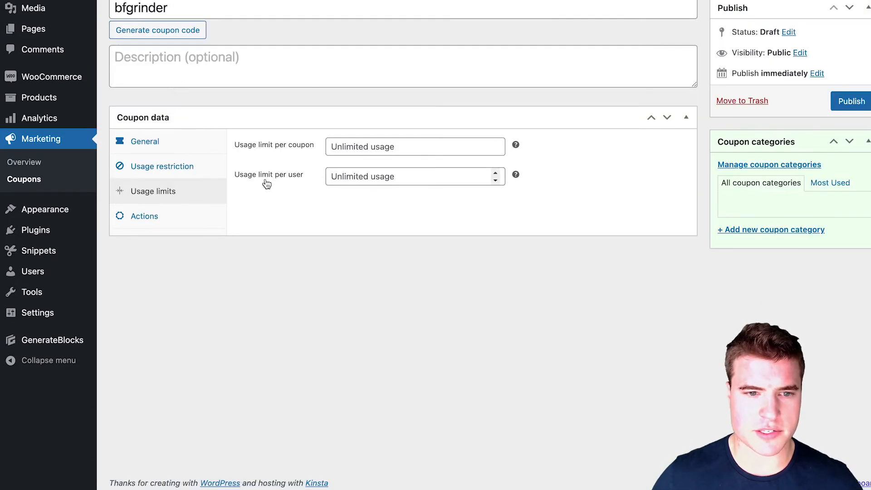
mouse_move(273, 168)
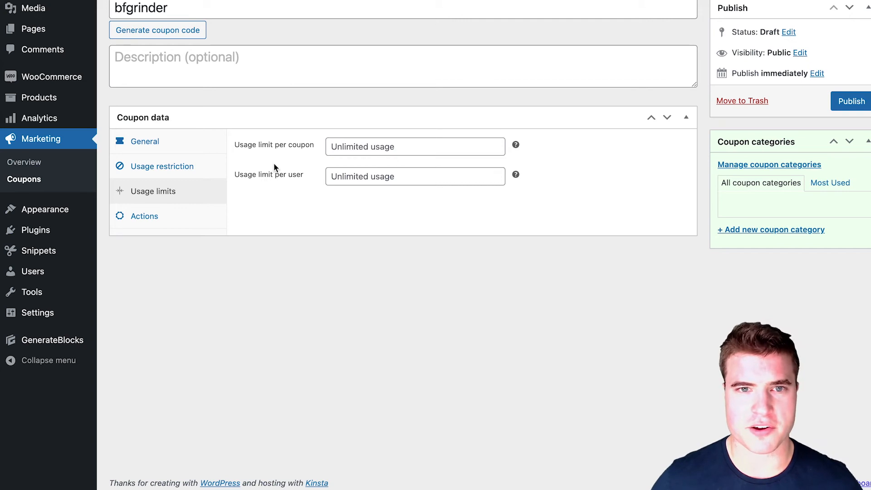
mouse_move(208, 223)
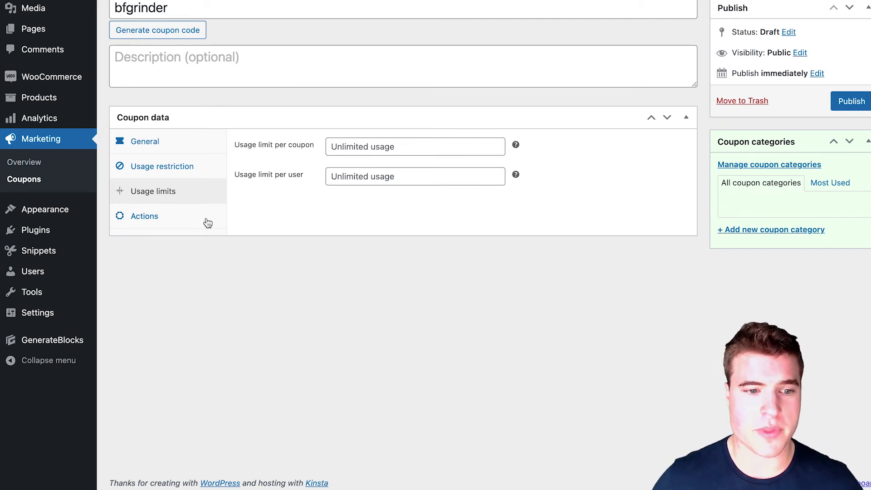
Step: Make the coupon add one Coffee Grinder to the cart at 100% discount
click(144, 215)
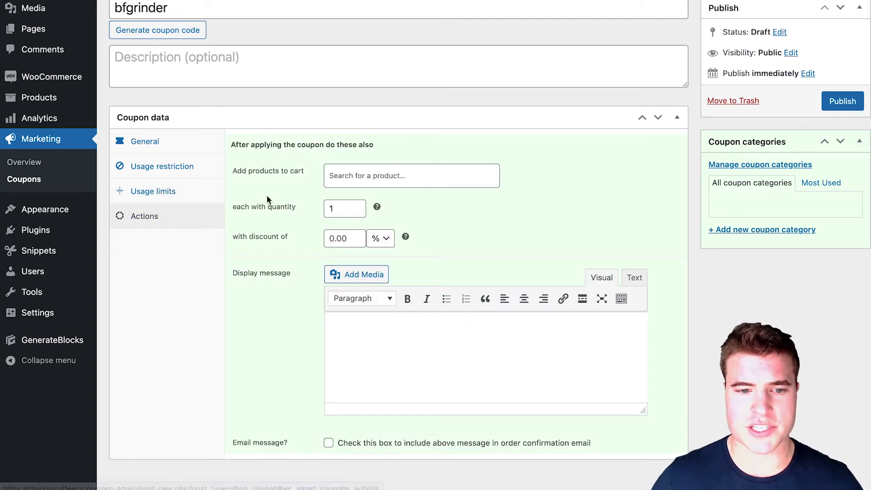
text(coffee)
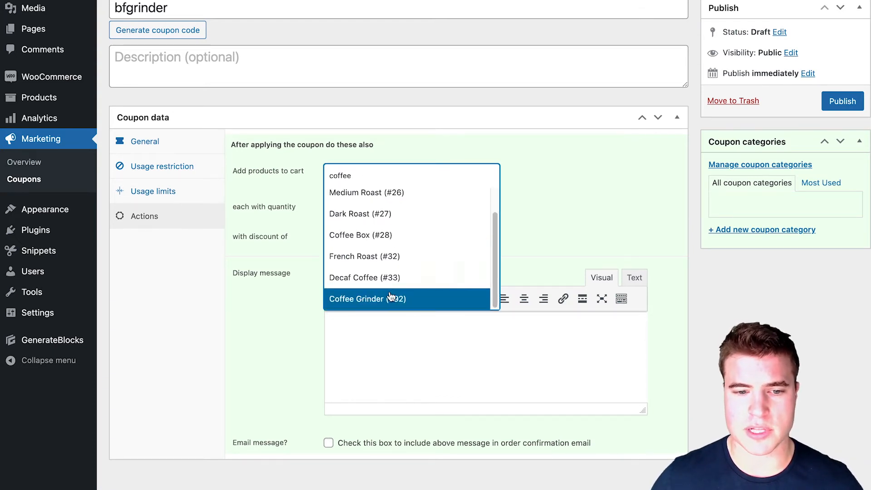
click(367, 299)
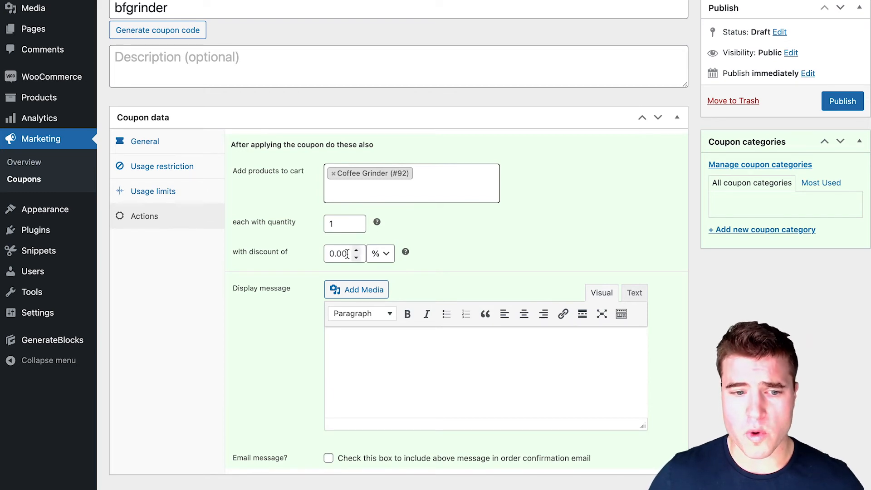
text(1)
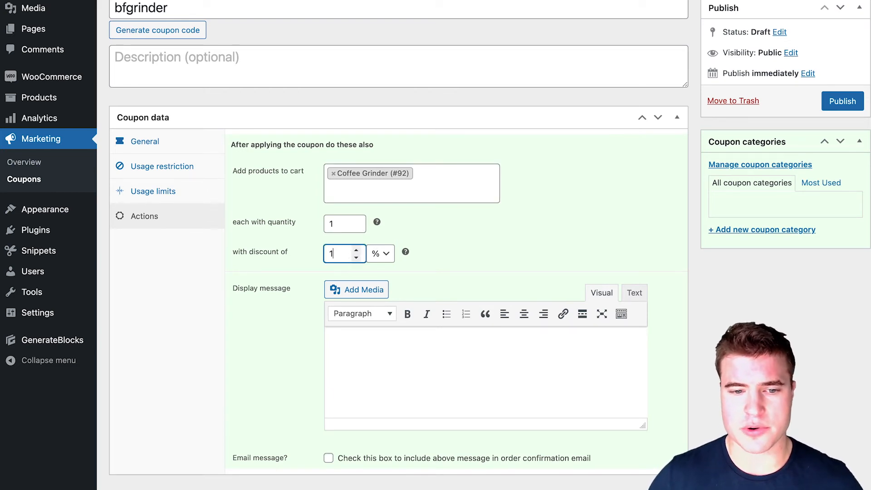
text(100)
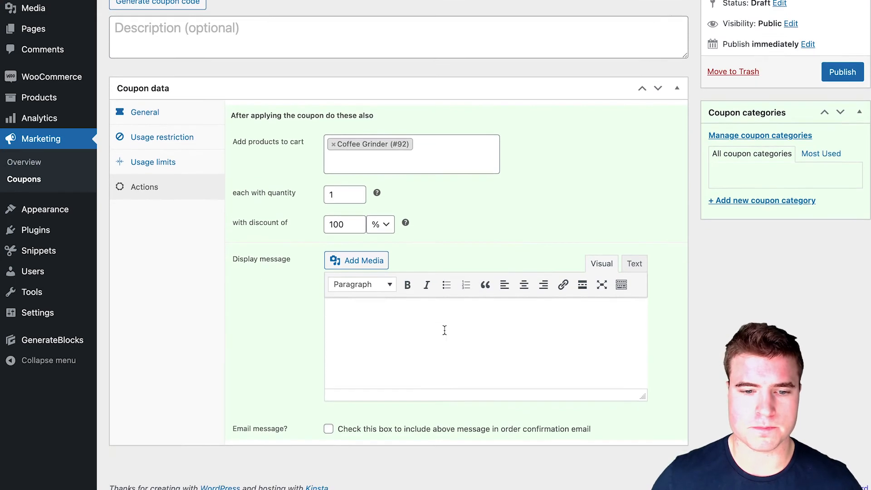
Step: Enter the 'Yay! You earned a free Coffee' message and include it in emails
text(Yay! You)
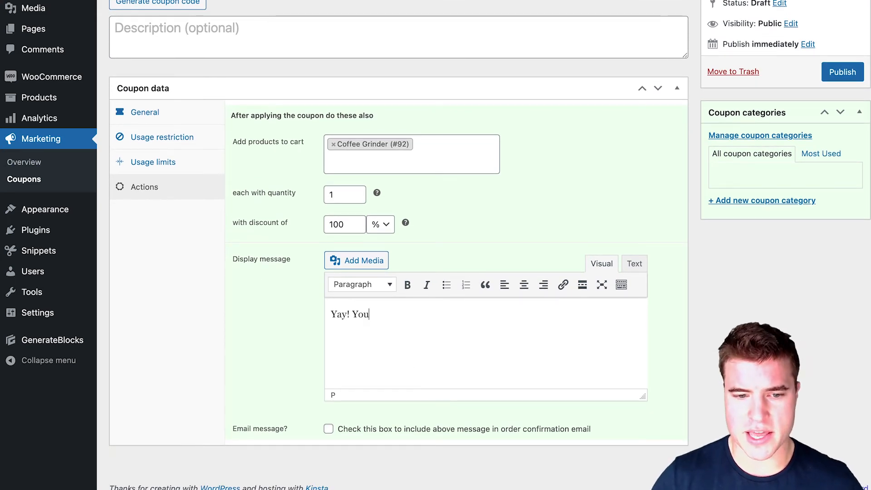
text(earned a free)
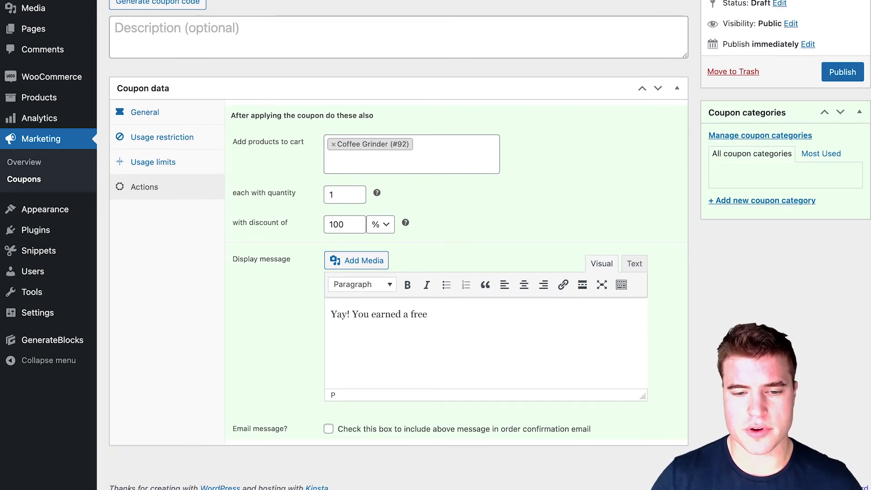
text(Coffee Grinder. Enjoy with your coffee.)
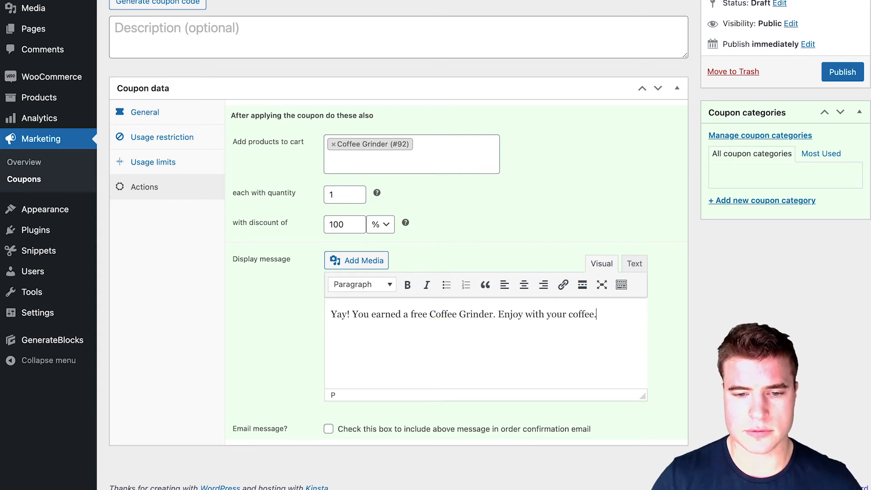
click(328, 426)
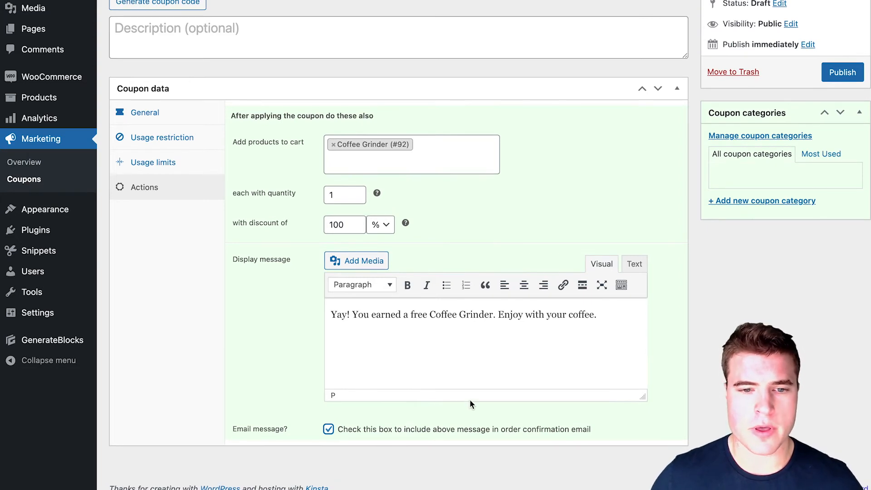
mouse_move(471, 397)
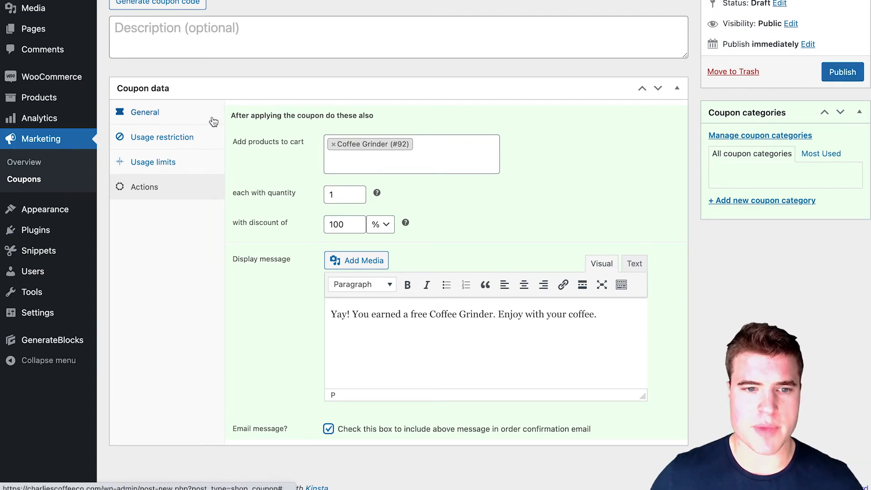
Step: Keep the coupon's discount type as Fixed cart discount on the General tab
click(144, 112)
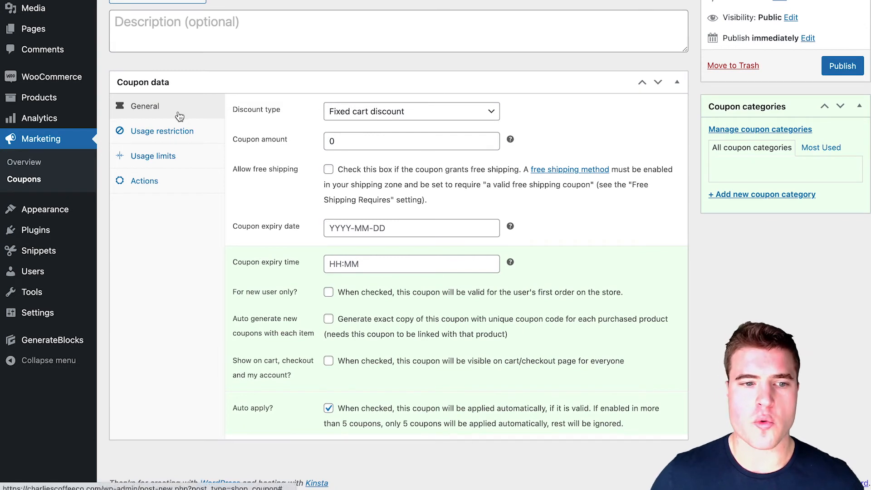
click(163, 131)
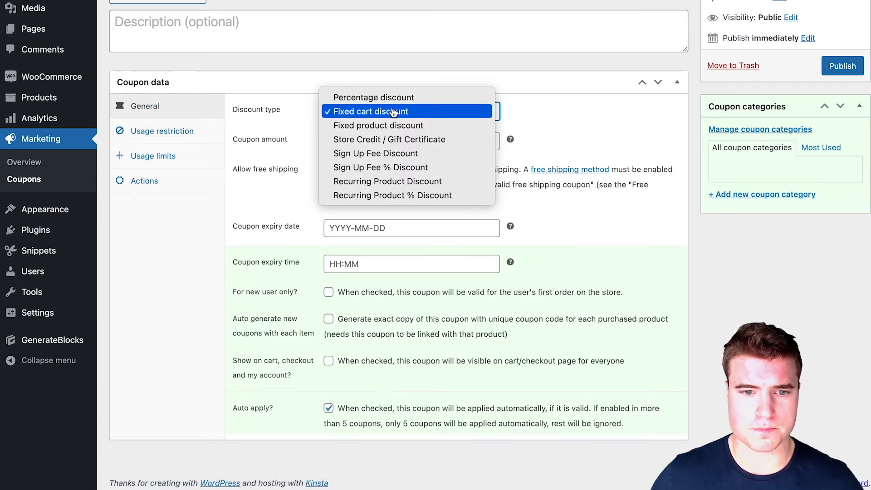
click(368, 111)
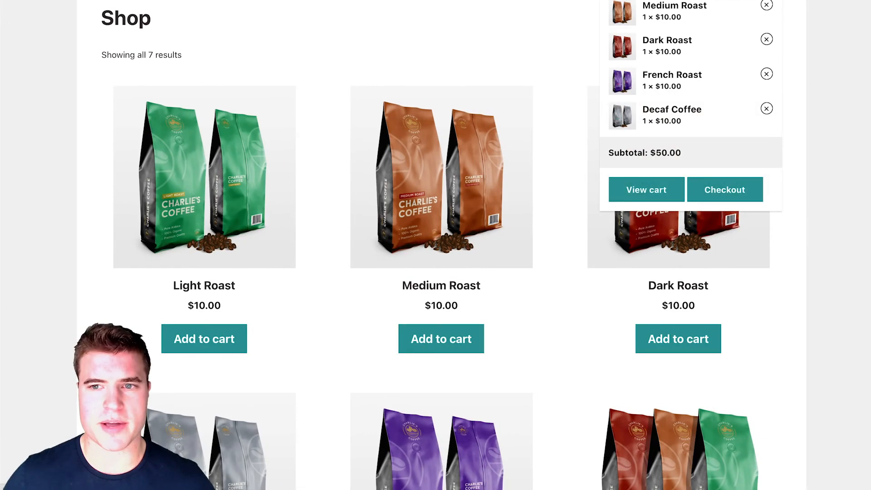
Step: Raise Light Roast to 3 and Dark, French and Decaf to 2 each, then update the cart
click(647, 190)
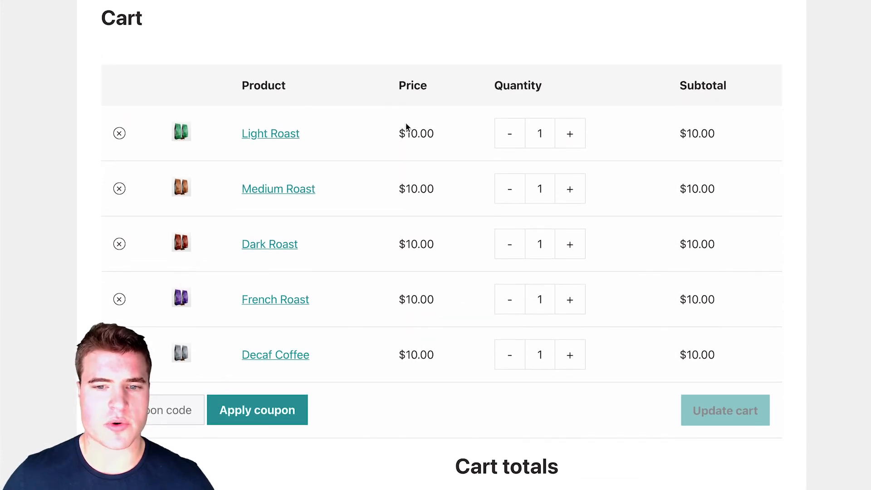
click(570, 134)
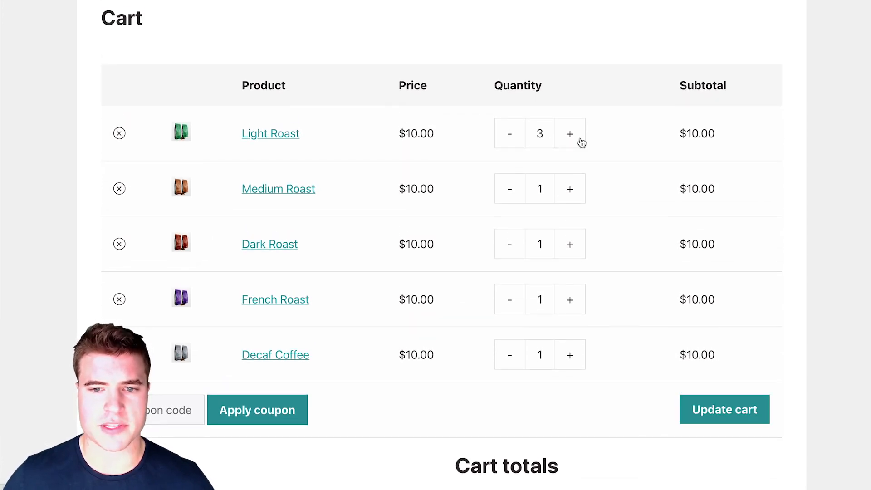
click(725, 410)
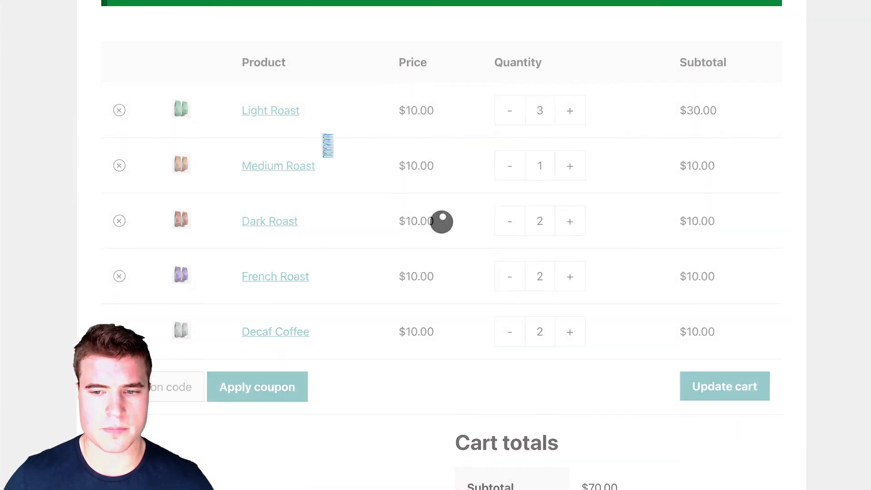
click(257, 387)
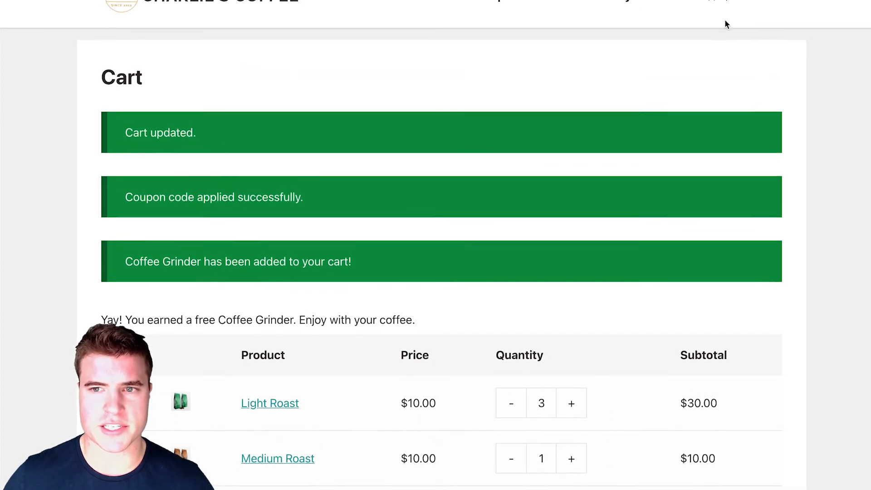
Step: Select Free shipping in the cart totals, bringing the order total to $80.00
scroll(down, 3)
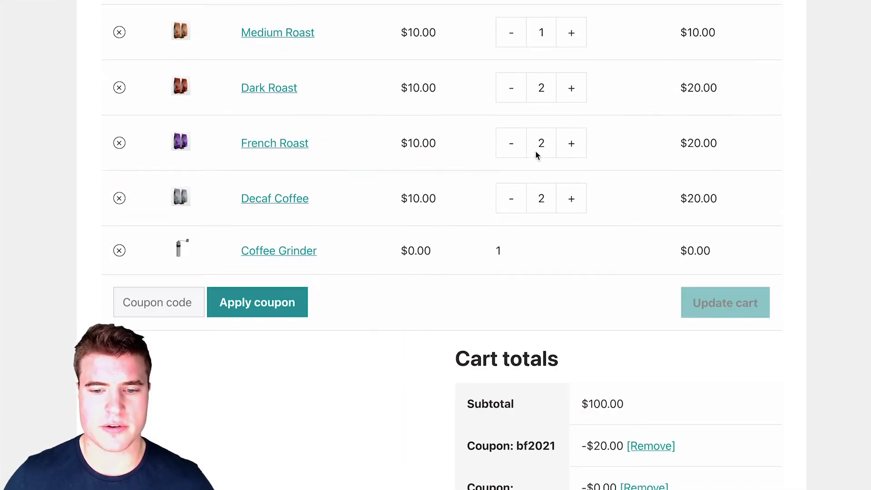
scroll(down, 3)
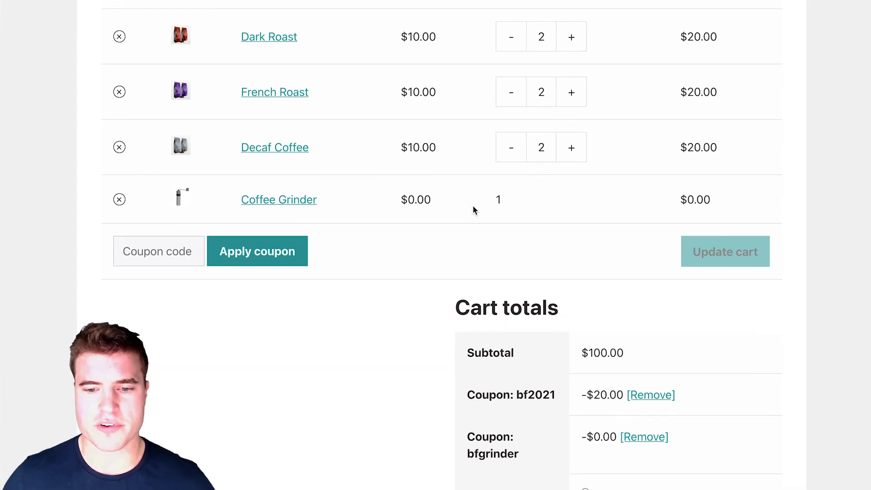
scroll(down, 3)
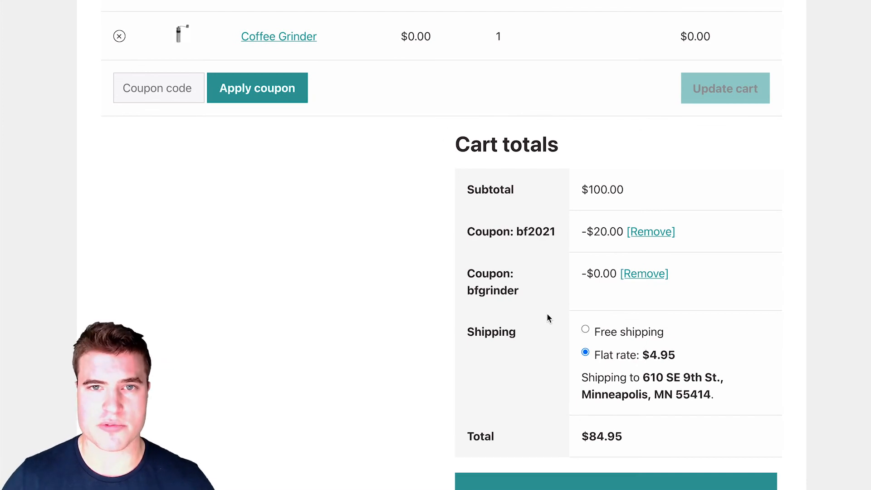
click(585, 332)
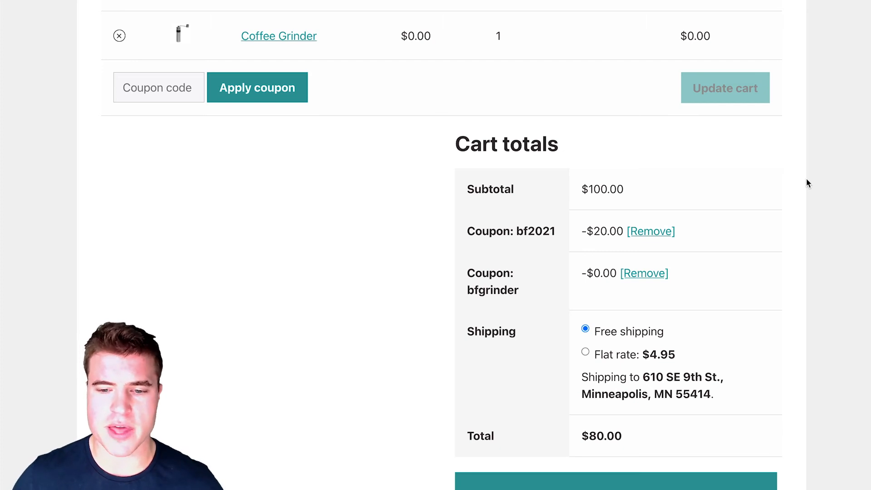
scroll(down, 3)
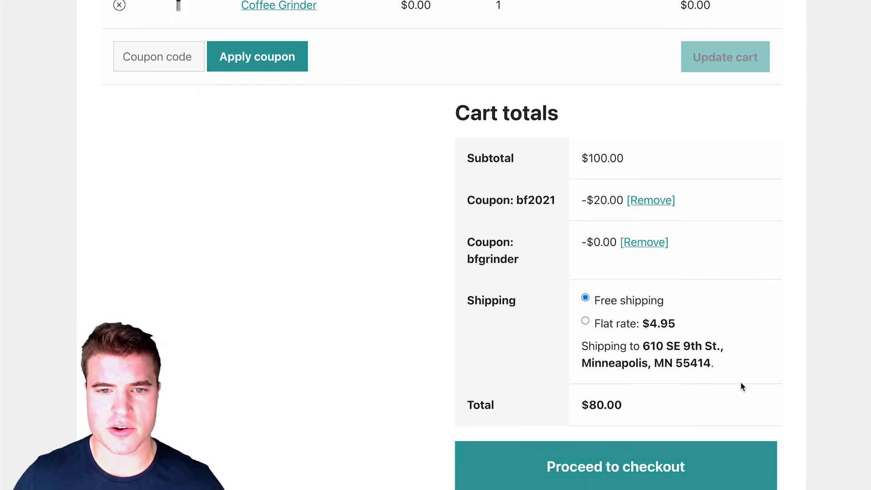
Step: Check out with the saved card and review order 129's $80.00 Order received page with the free Coffee Grinder
click(616, 466)
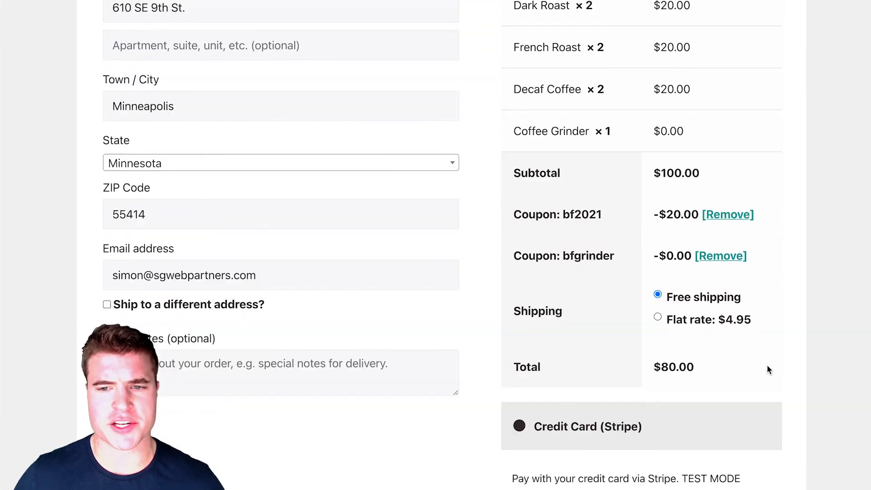
scroll(down, 3)
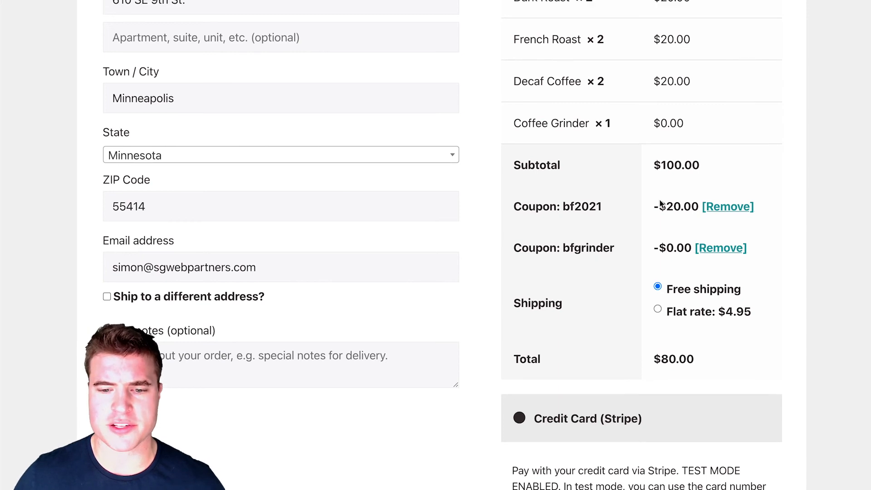
scroll(down, 3)
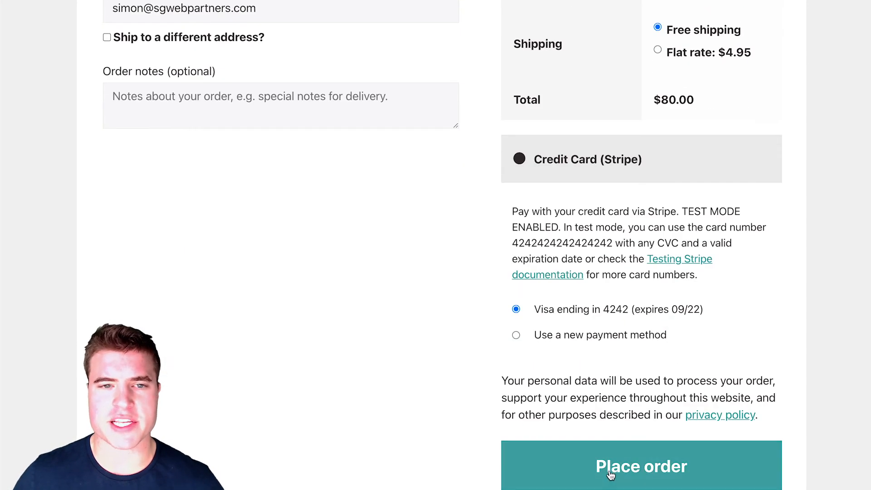
click(641, 465)
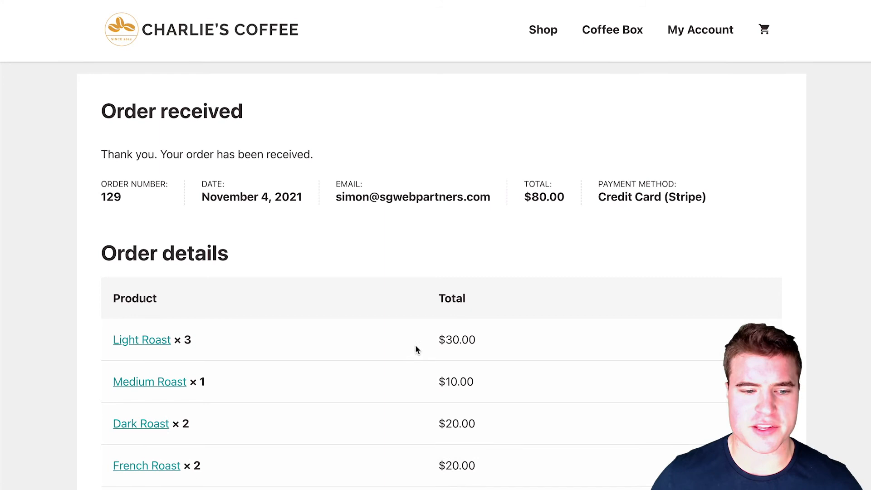
scroll(down, 3)
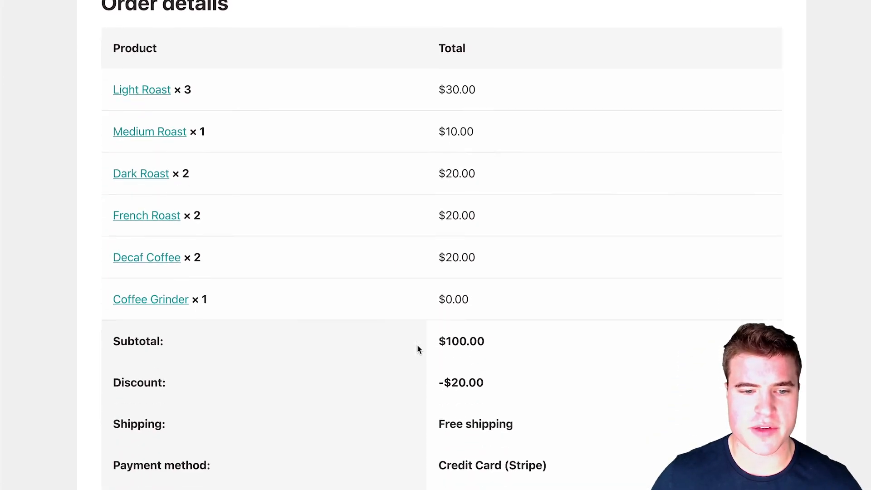
scroll(down, 3)
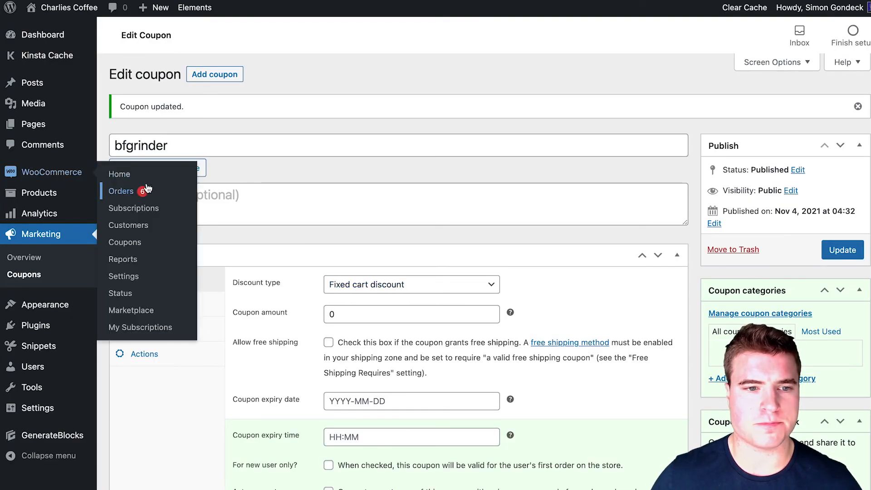
Step: Open order #129 from WooCommerce Orders and scroll to its bf2021 and bfgrinder coupons
click(121, 191)
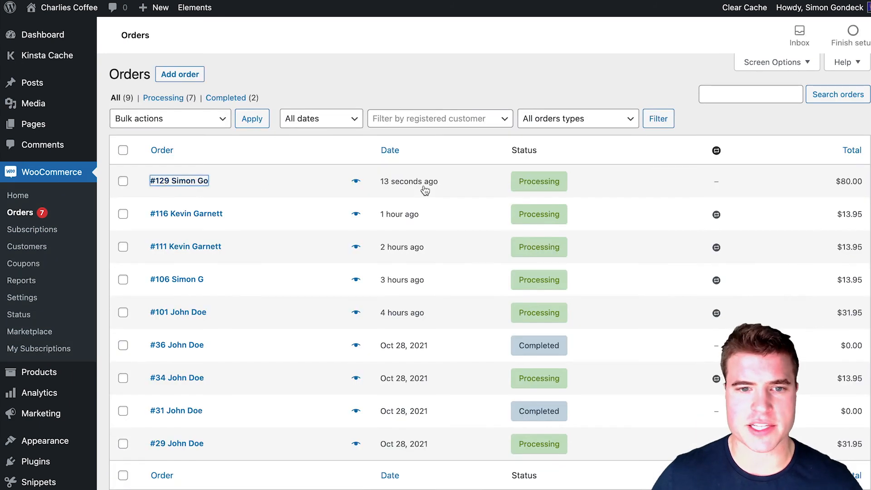
click(179, 180)
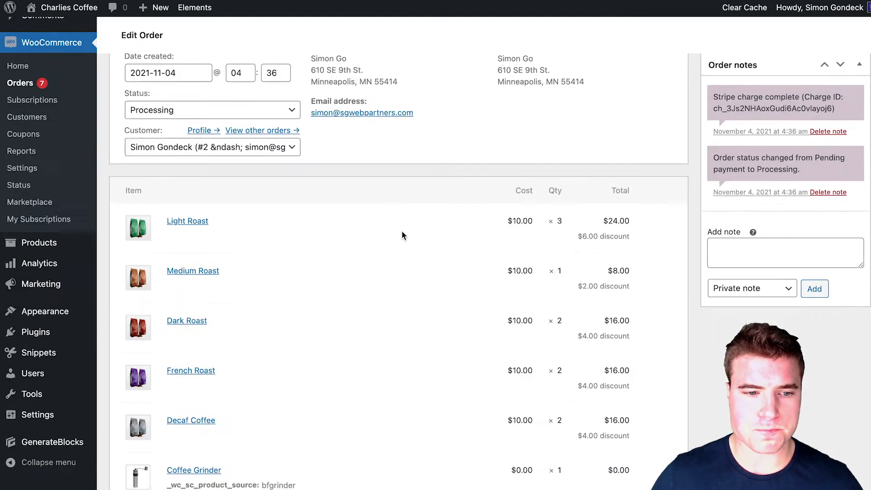
scroll(down, 3)
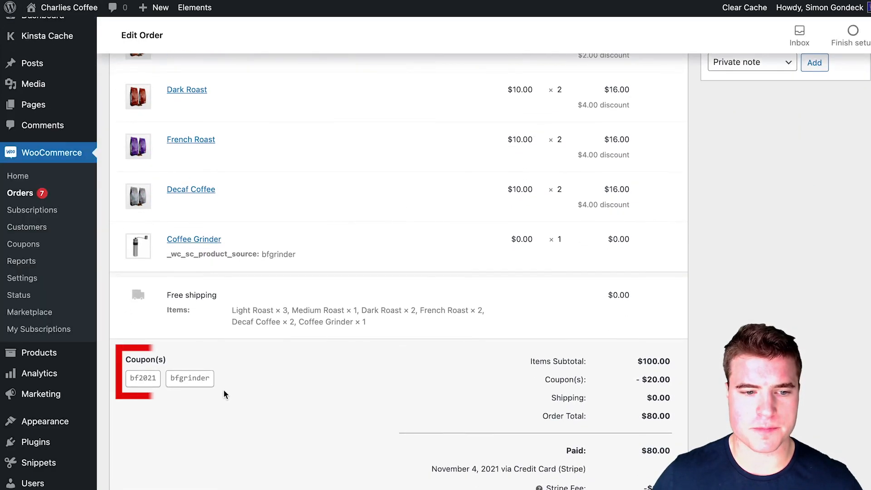